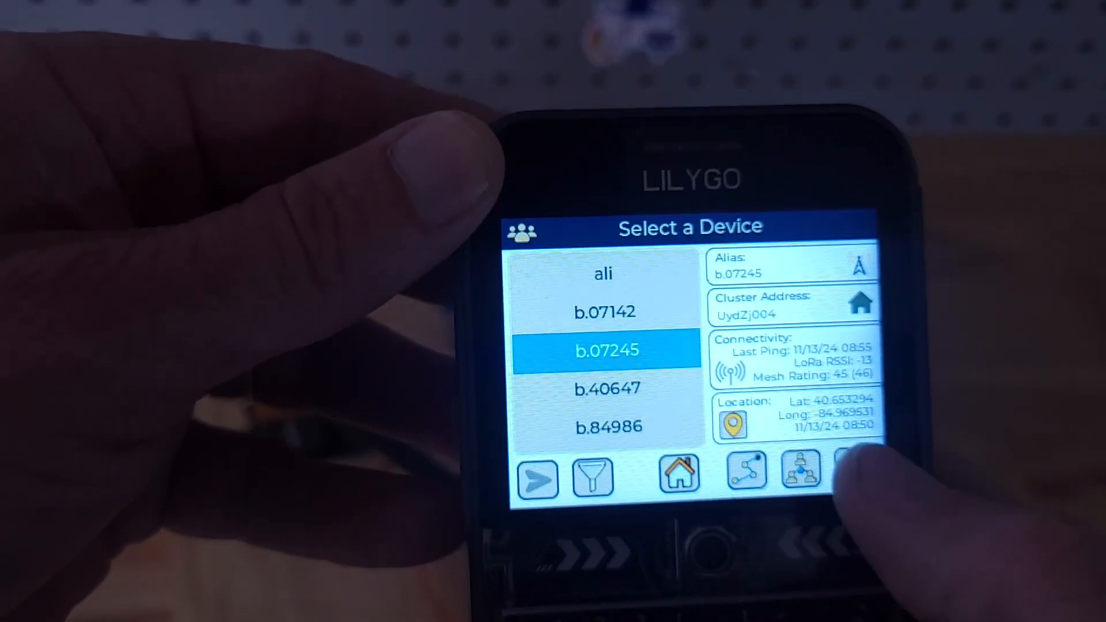
# Send the 'Switch 5 Sec' remote relay command to b.07245
pyautogui.click(799, 471)
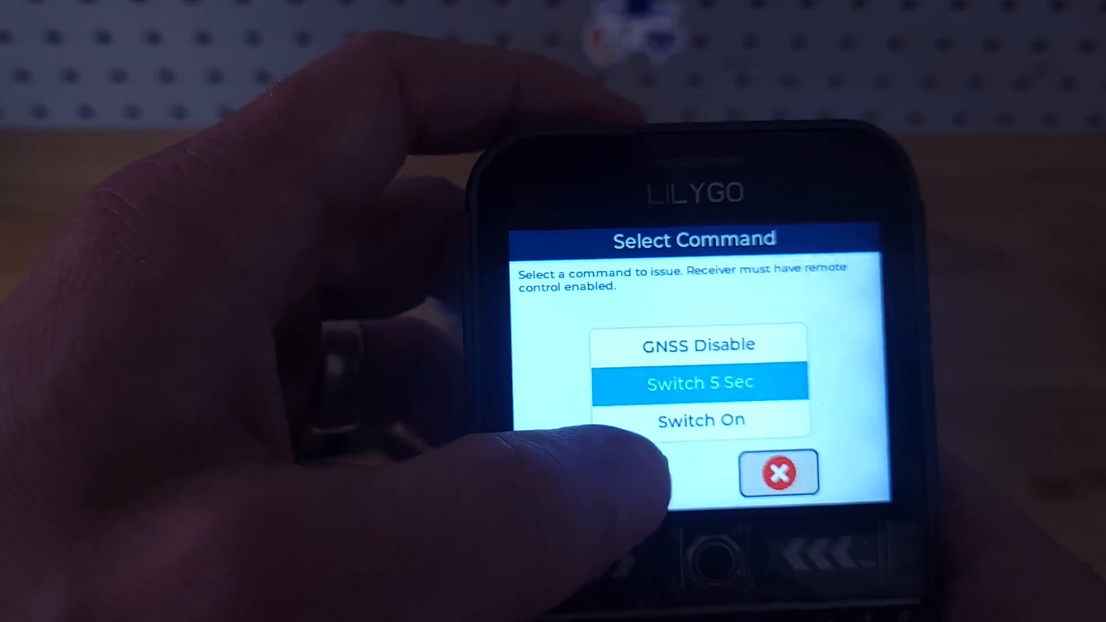
pyautogui.click(779, 474)
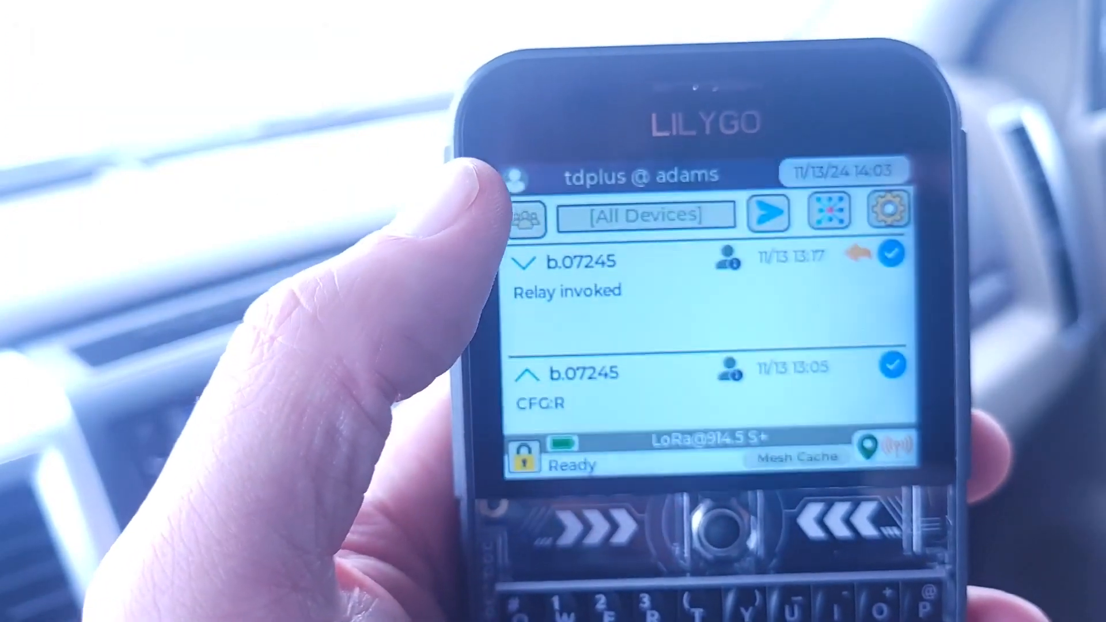
# Reopen the mesh device list and select b.07245 as the target device
pyautogui.click(519, 214)
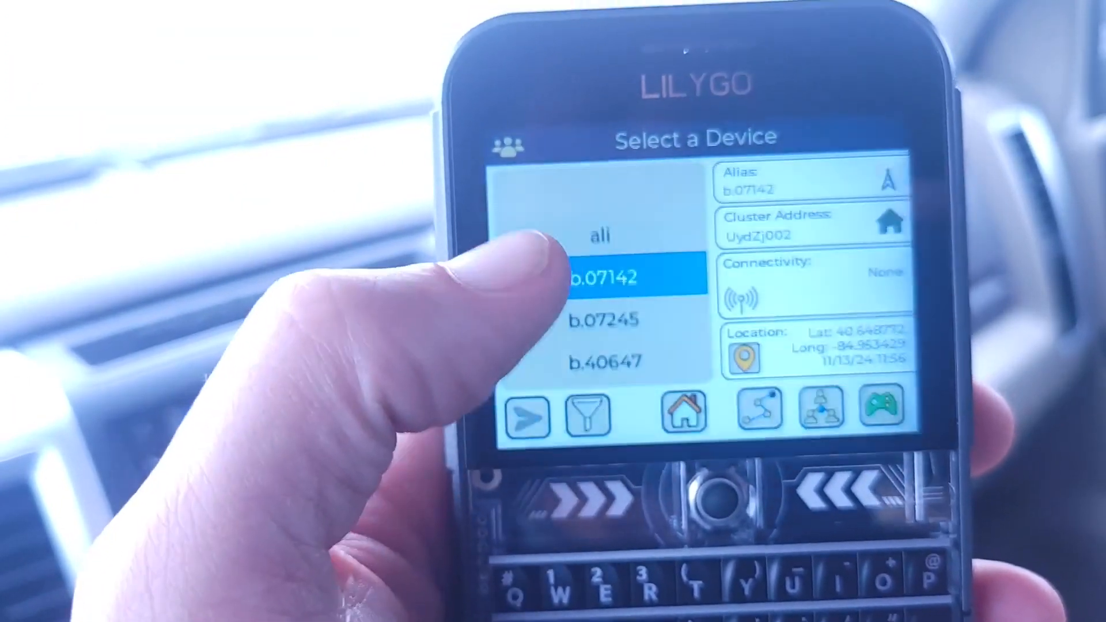
pyautogui.click(603, 318)
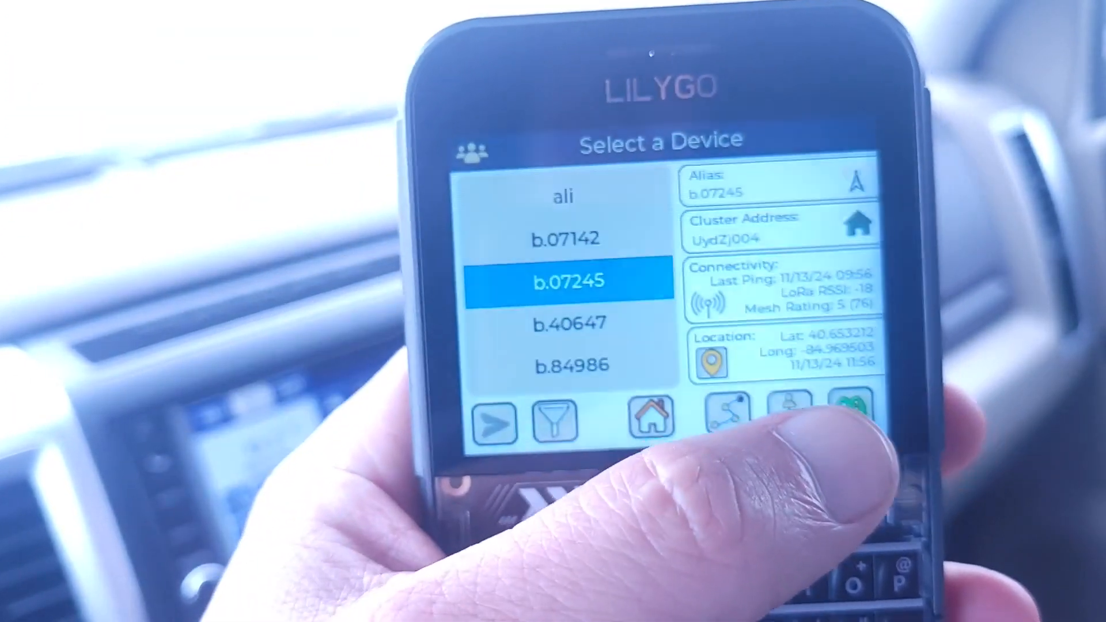